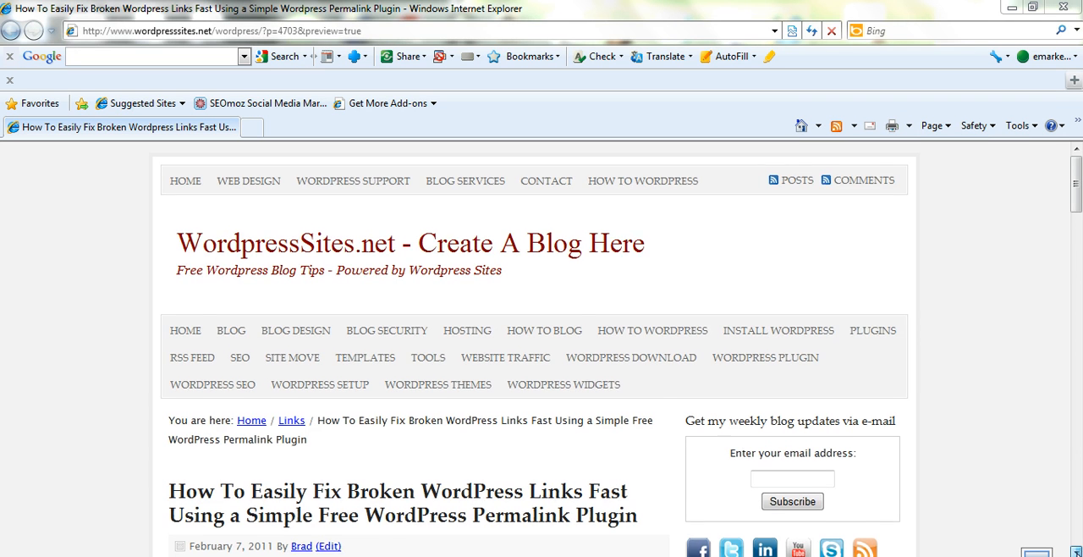
# Step: Bring up the Webmaster Tools crawl errors page listing 87 not-found URLs
pyautogui.scroll(-3)
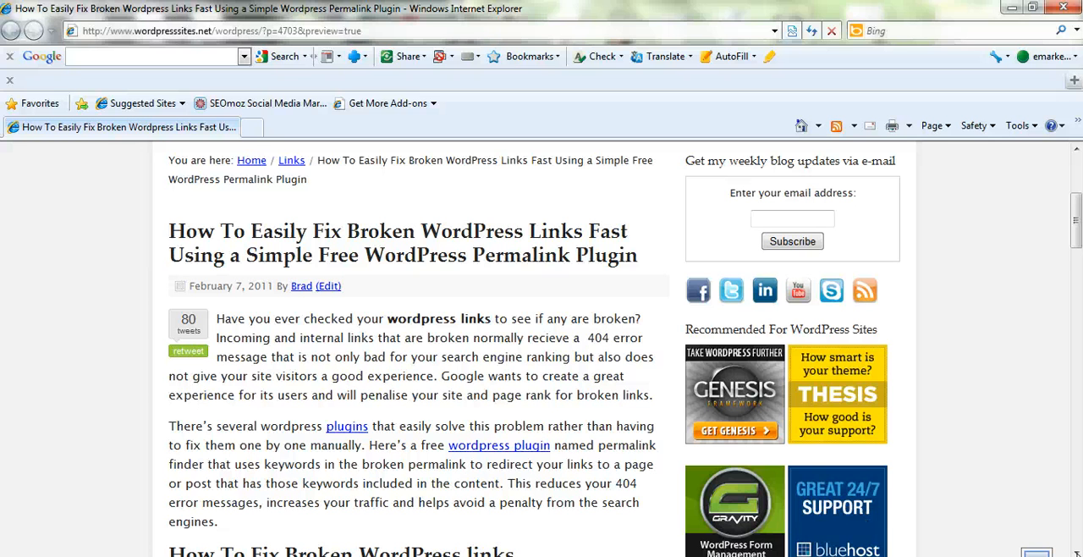
pyautogui.scroll(-3)
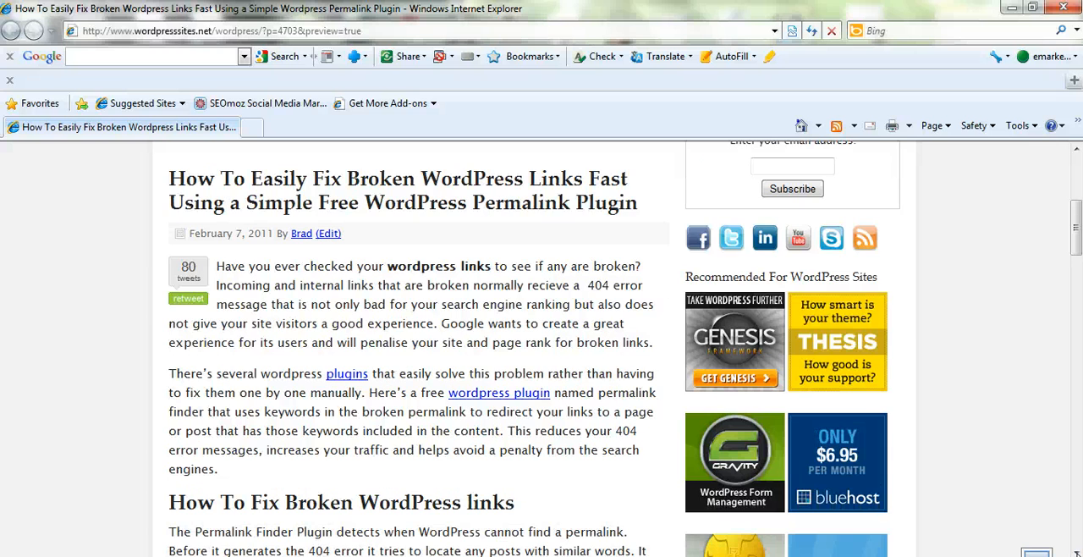
pyautogui.scroll(-3)
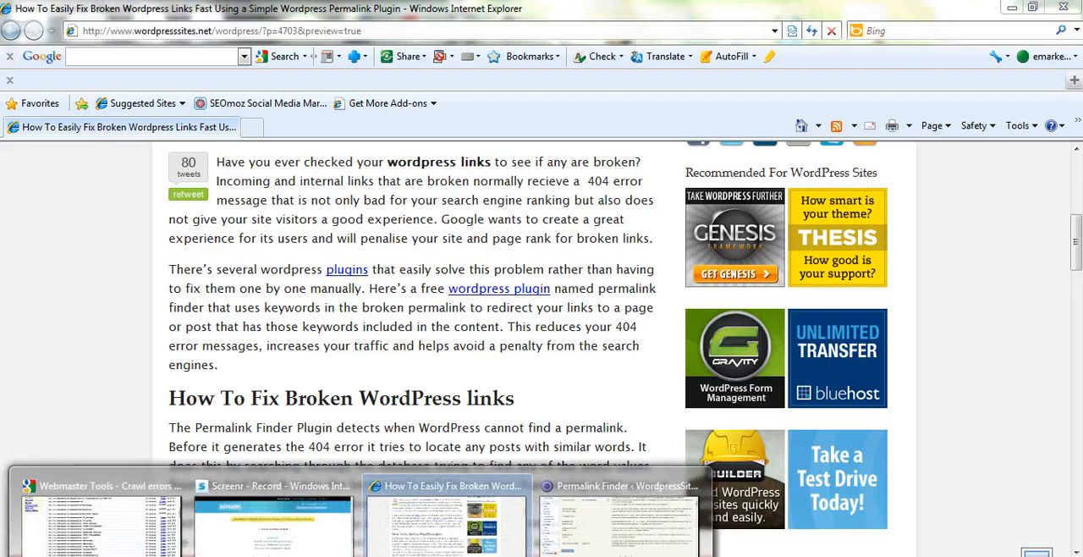
pyautogui.click(100, 485)
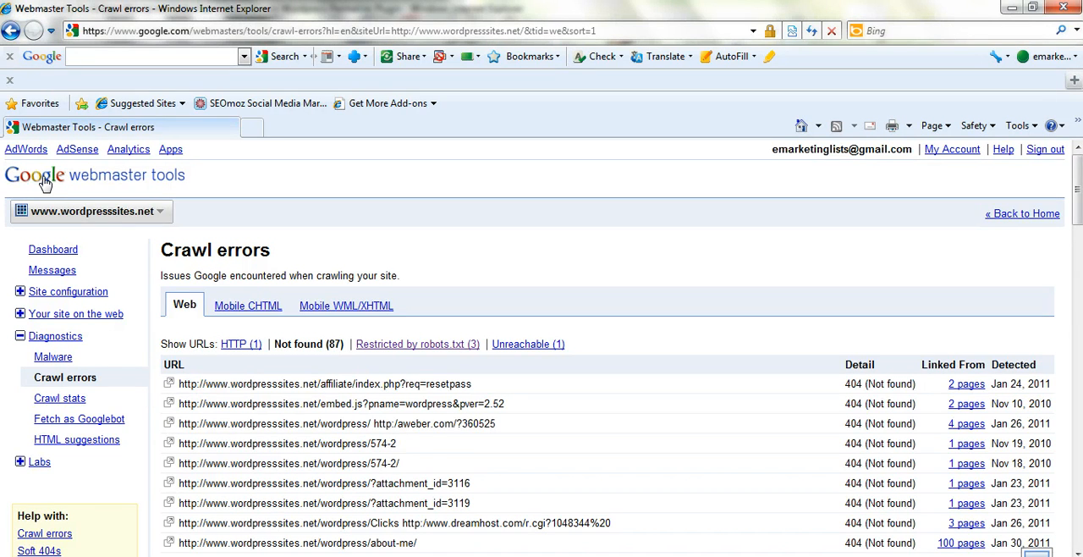
pyautogui.moveTo(197, 183)
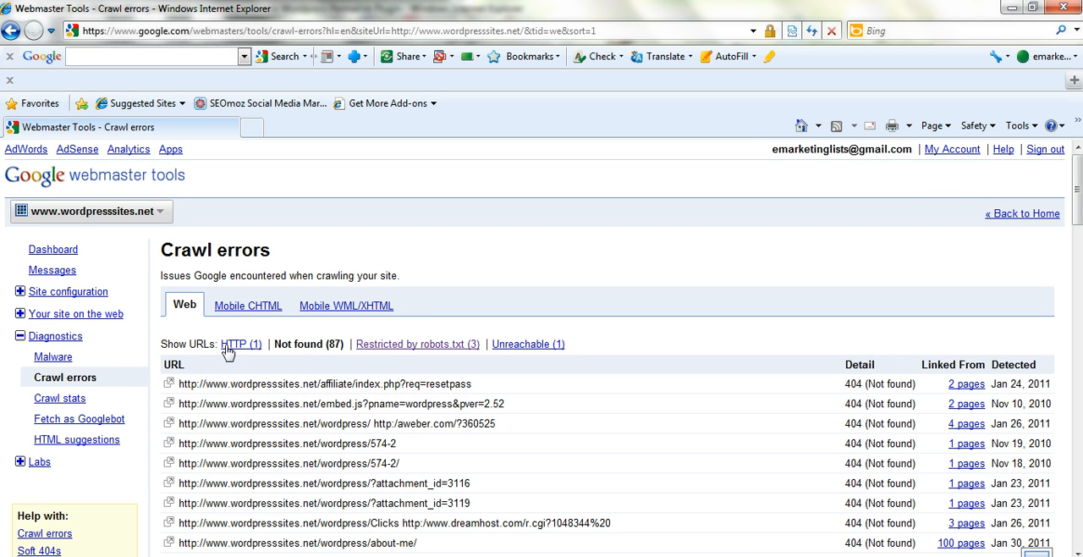
pyautogui.moveTo(240, 354)
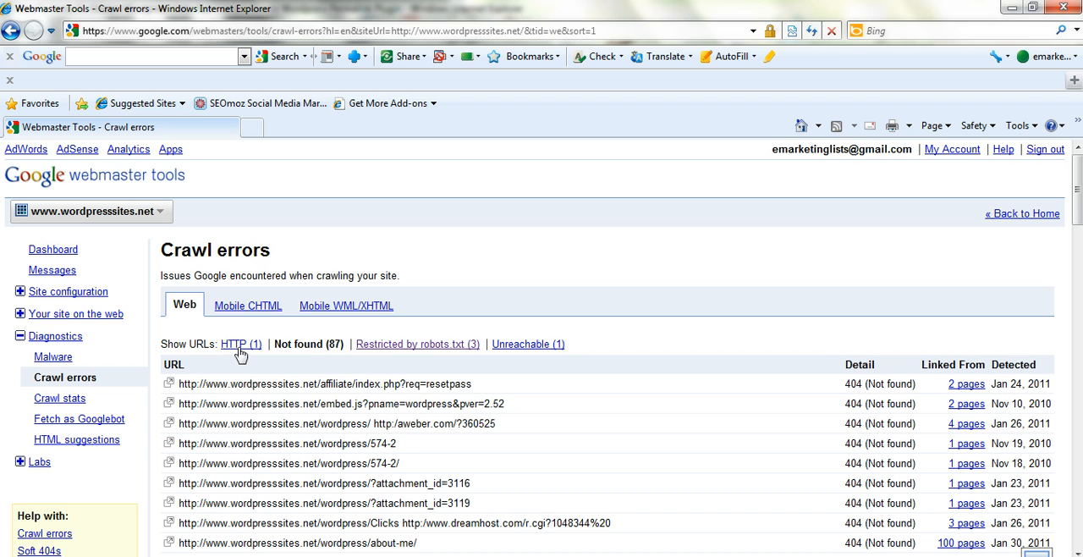
pyautogui.moveTo(320, 352)
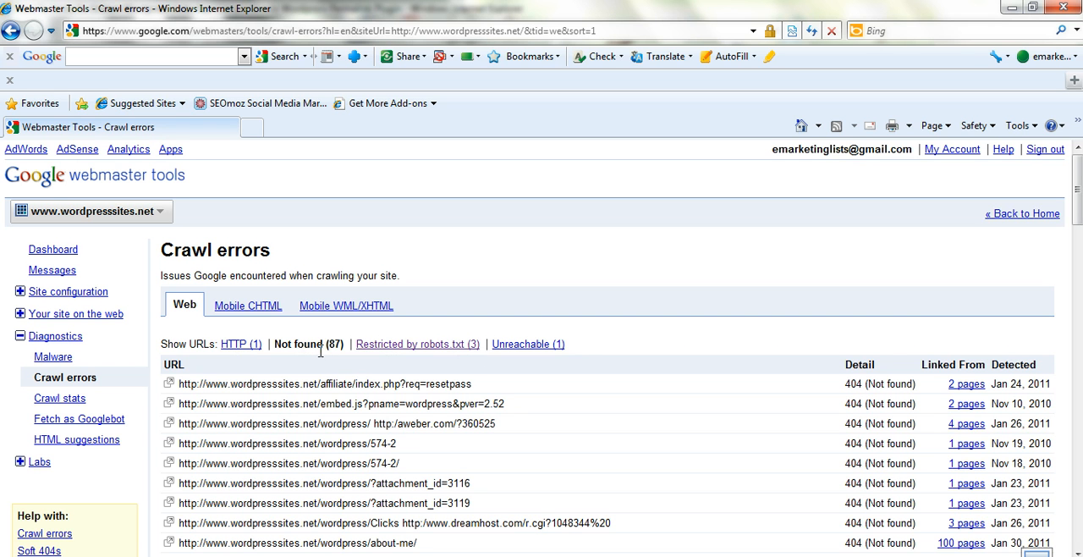
pyautogui.moveTo(315, 352)
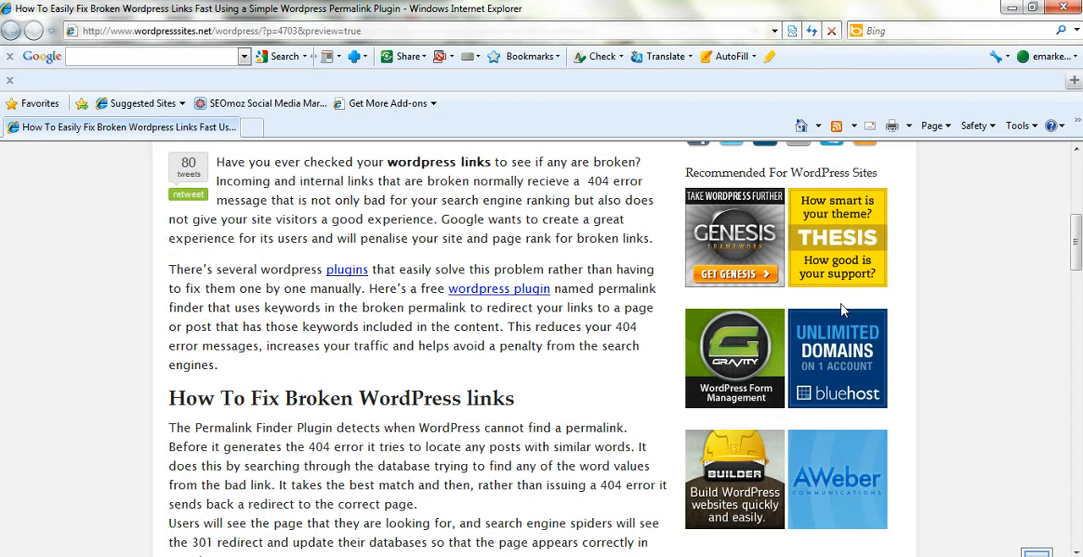
# Step: Scroll the 'How To Easily Fix Broken WordPress Links Fast' preview to its opening paragraphs
pyautogui.scroll(3)
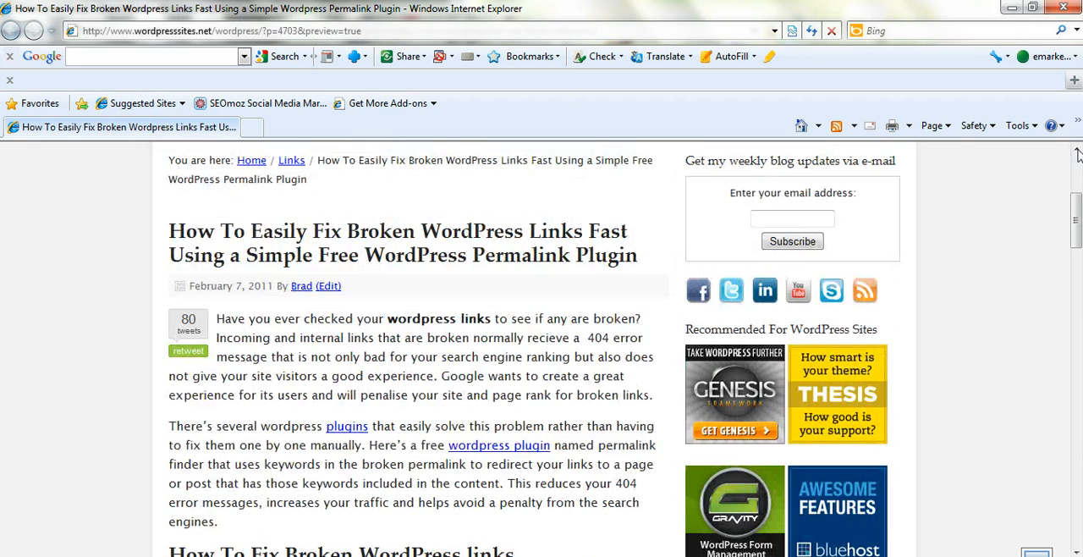
pyautogui.scroll(3)
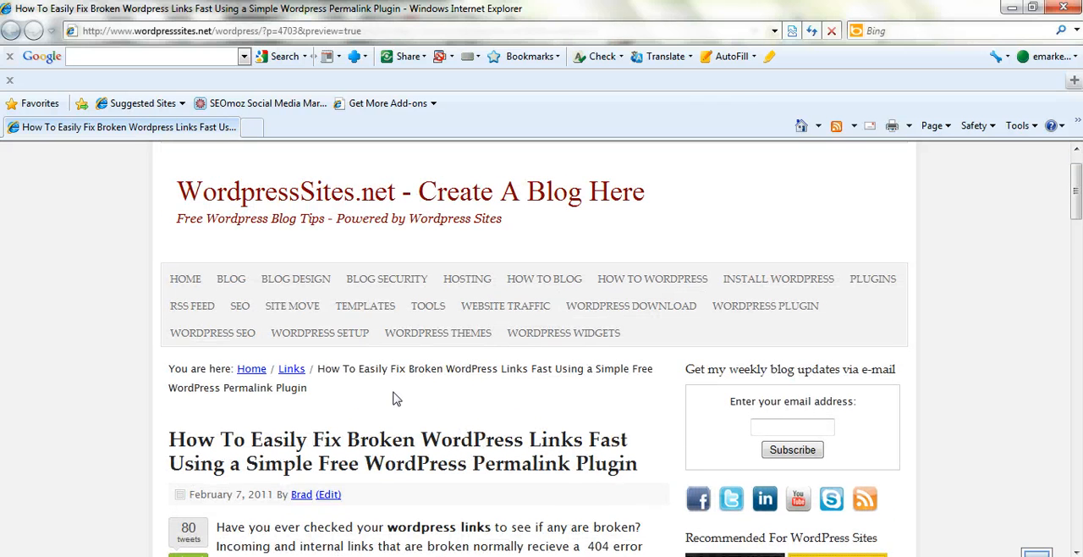
pyautogui.moveTo(292, 369)
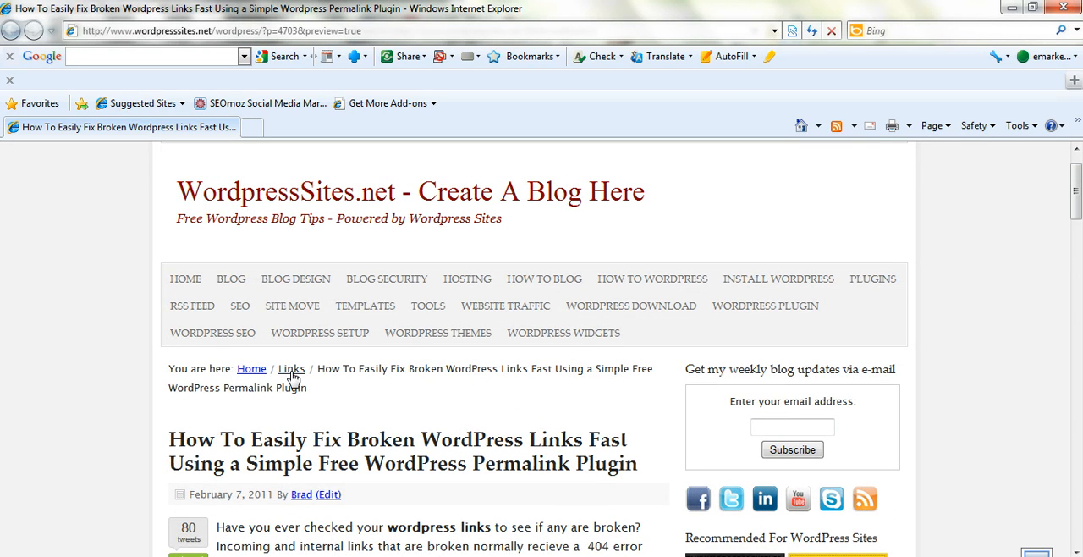
pyautogui.moveTo(415, 398)
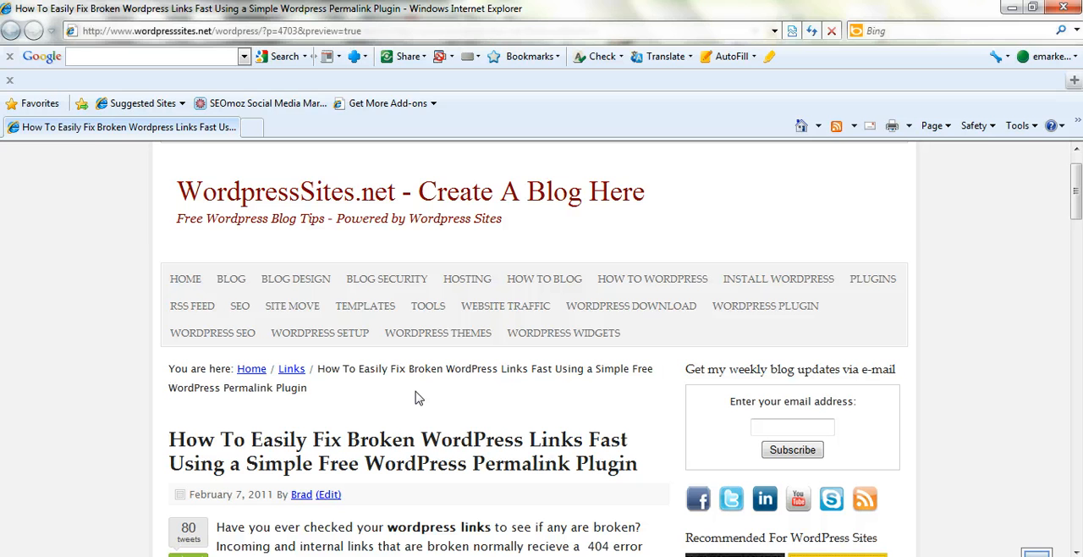
pyautogui.moveTo(186, 277)
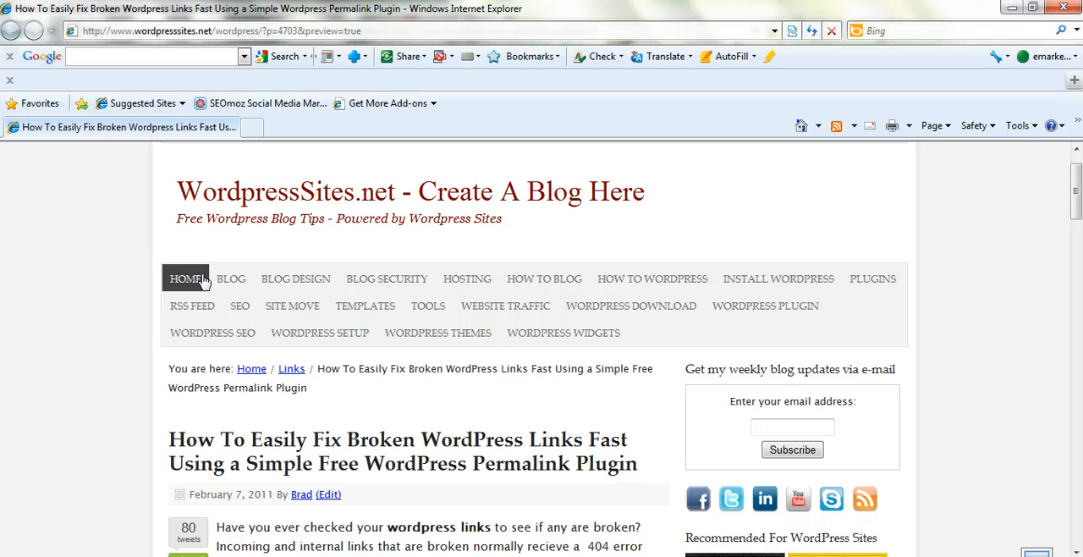
pyautogui.moveTo(437, 331)
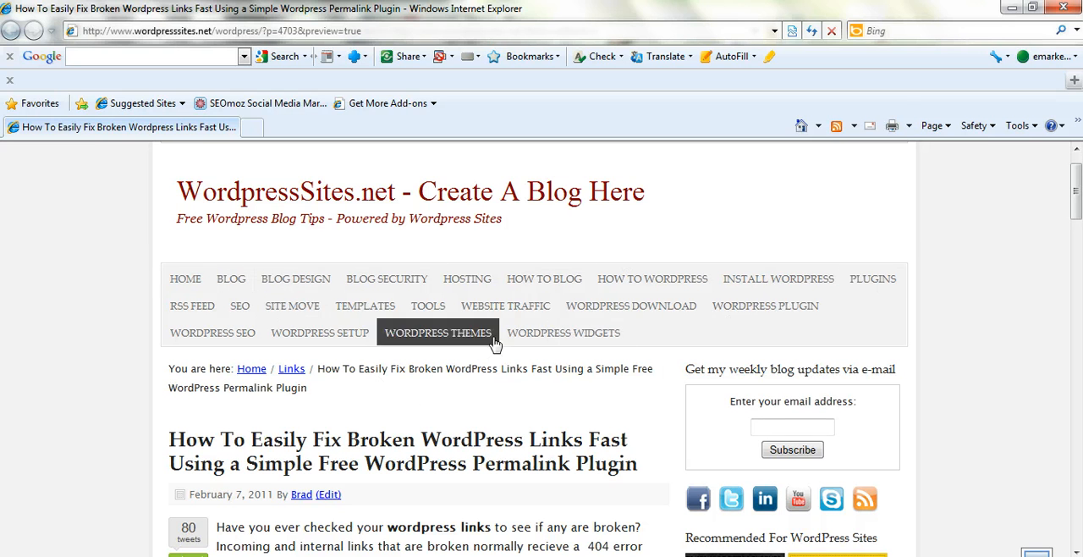
pyautogui.moveTo(352, 455)
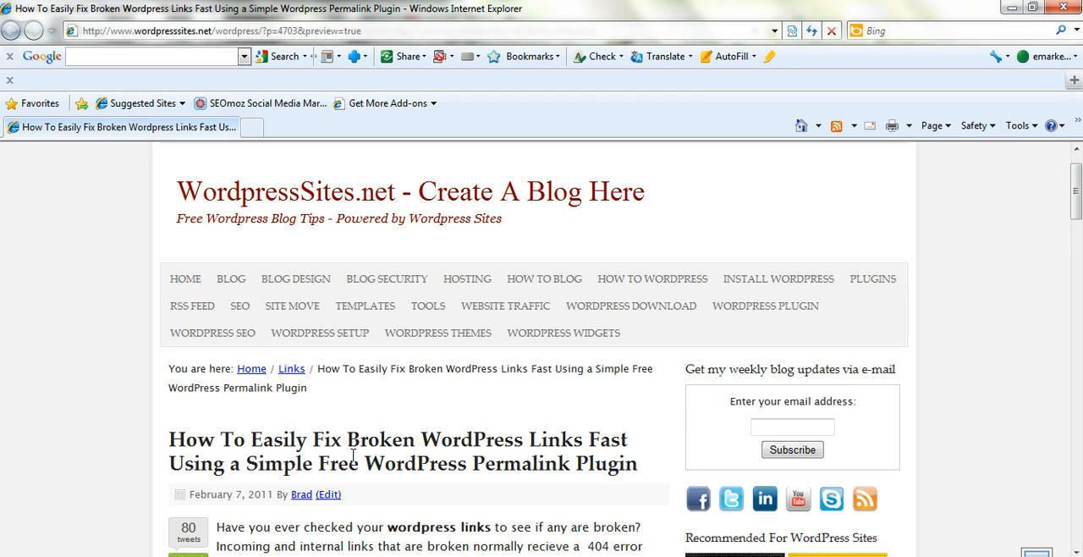
pyautogui.moveTo(403, 501)
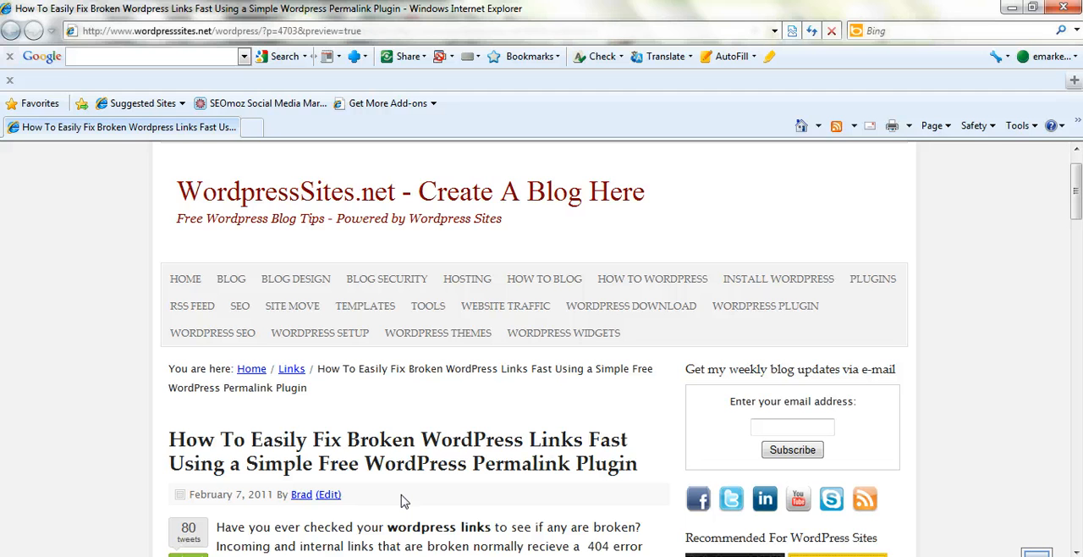
pyautogui.moveTo(576, 474)
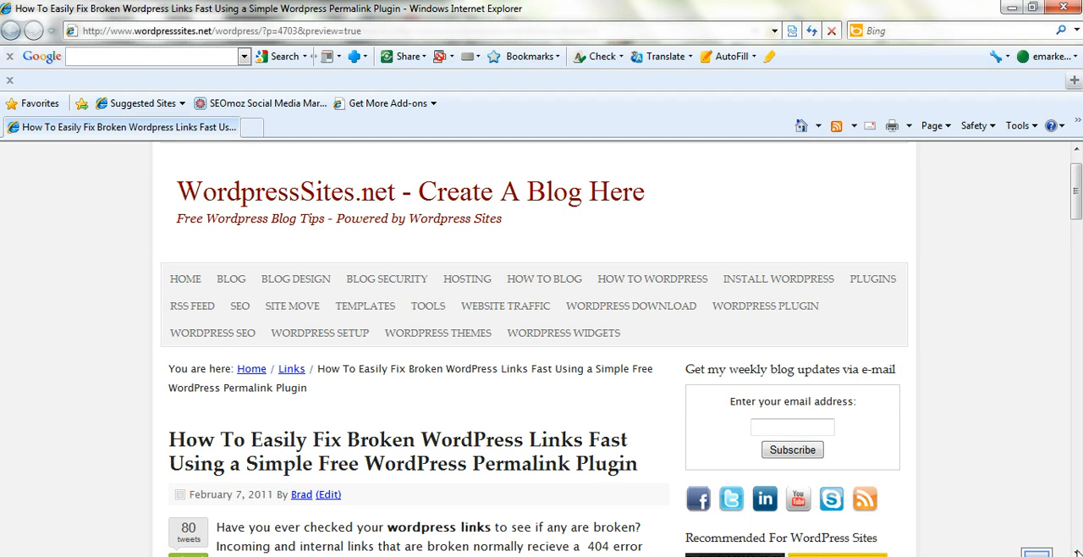
pyautogui.scroll(-3)
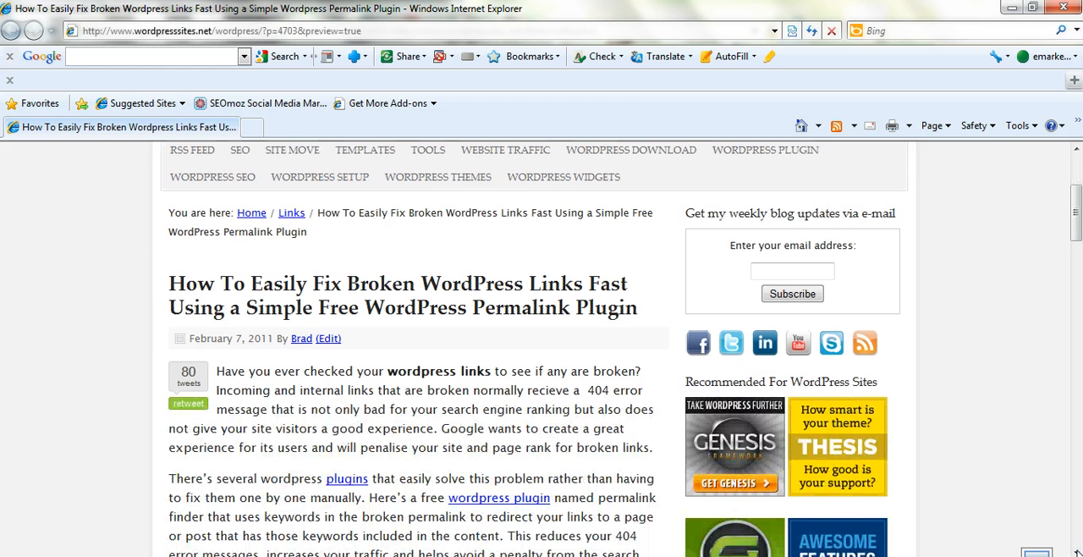
pyautogui.scroll(-3)
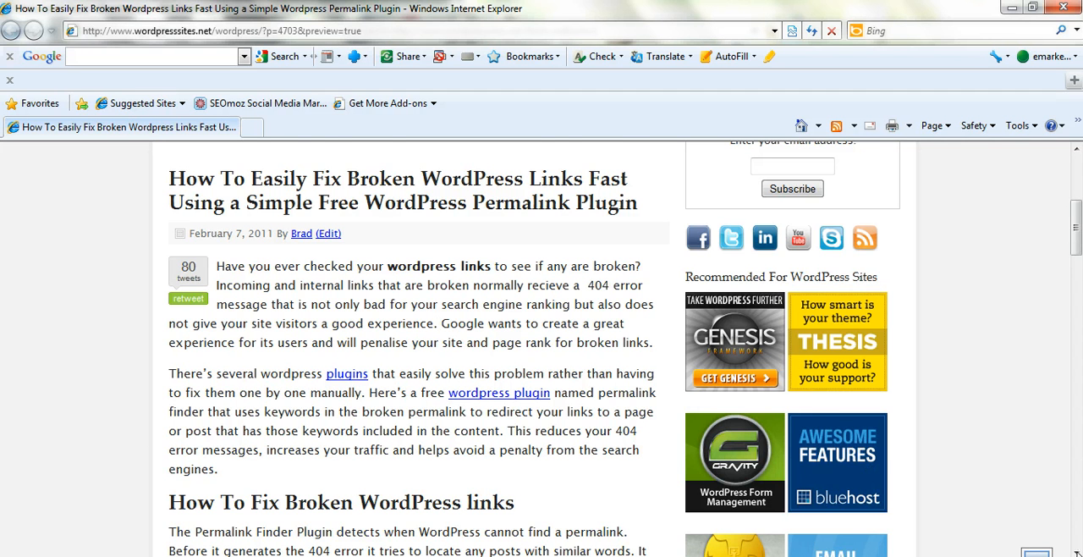
pyautogui.scroll(-3)
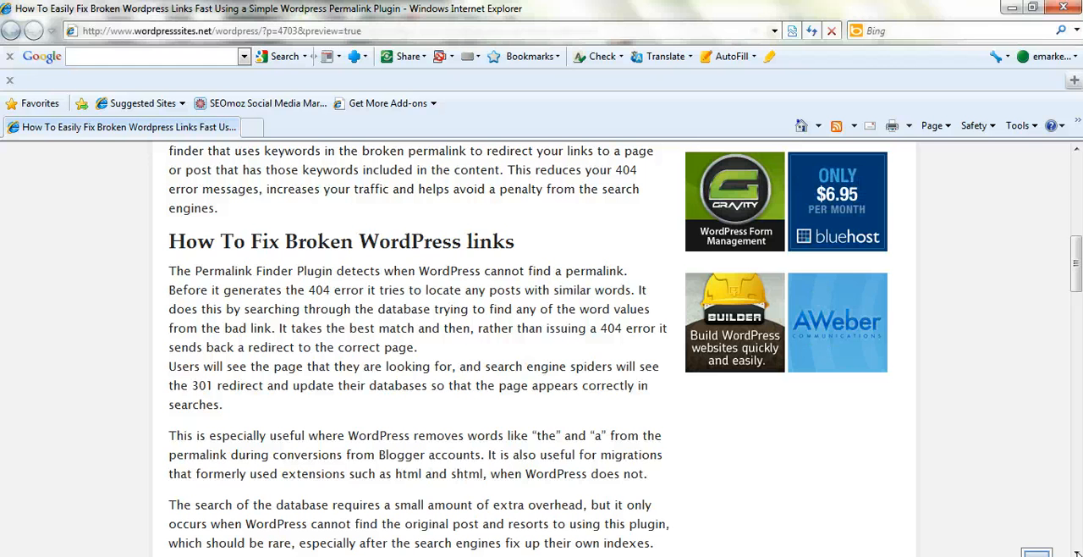
pyautogui.scroll(-3)
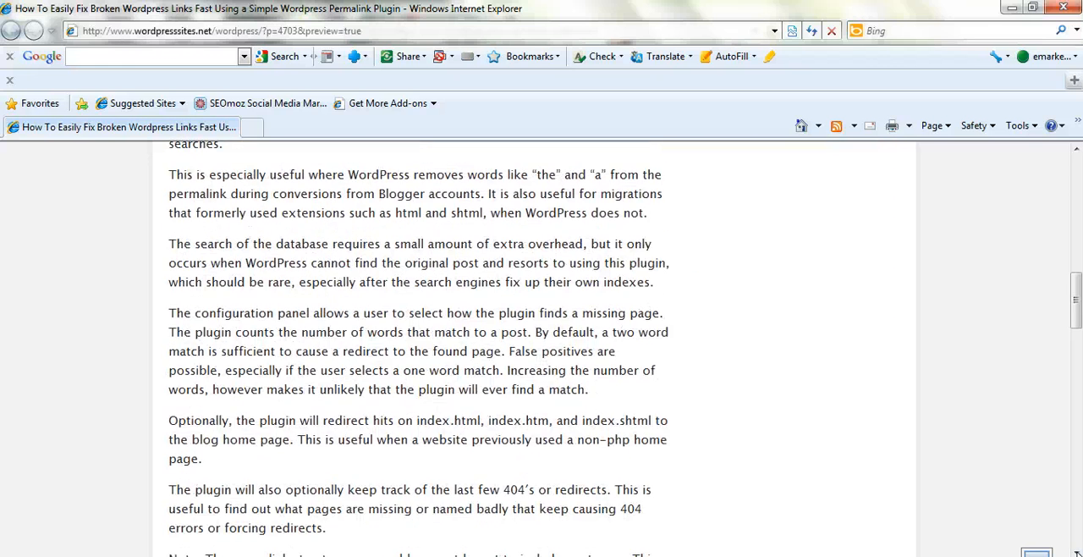
pyautogui.moveTo(487, 542)
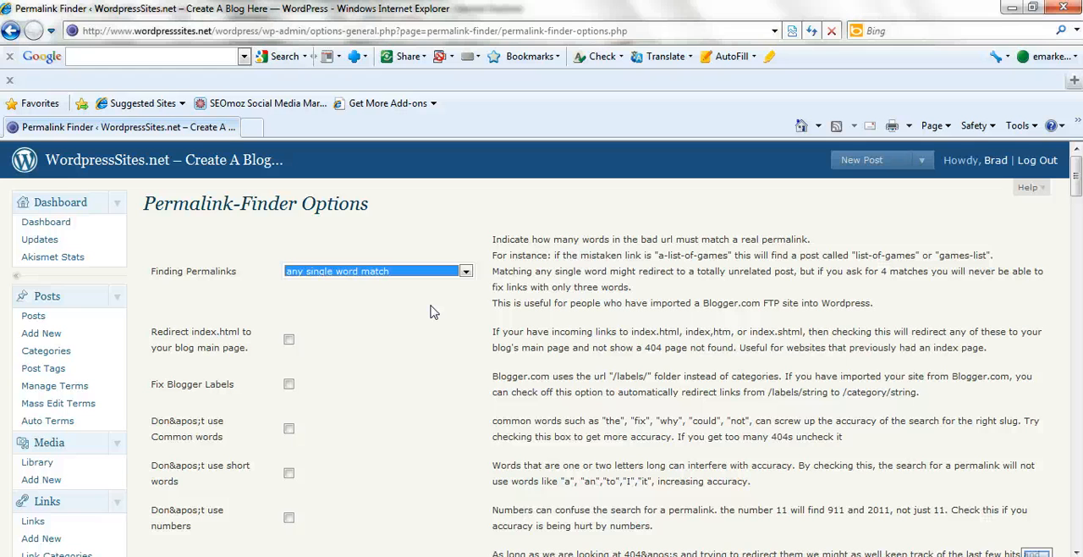
pyautogui.moveTo(437, 310)
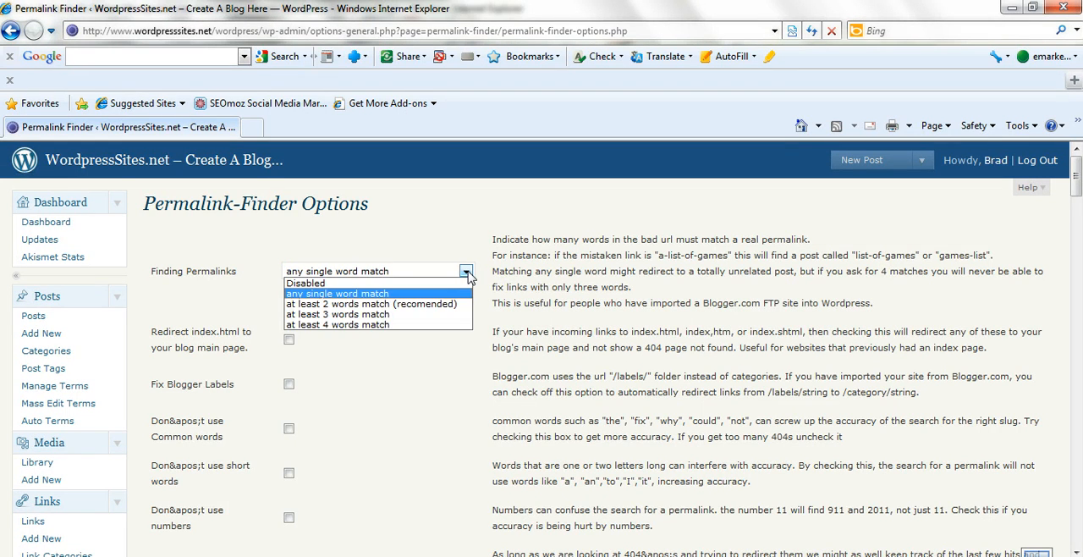
# Step: Review the Finding Permalinks word-match choices and keep 'any single word match'
pyautogui.click(337, 292)
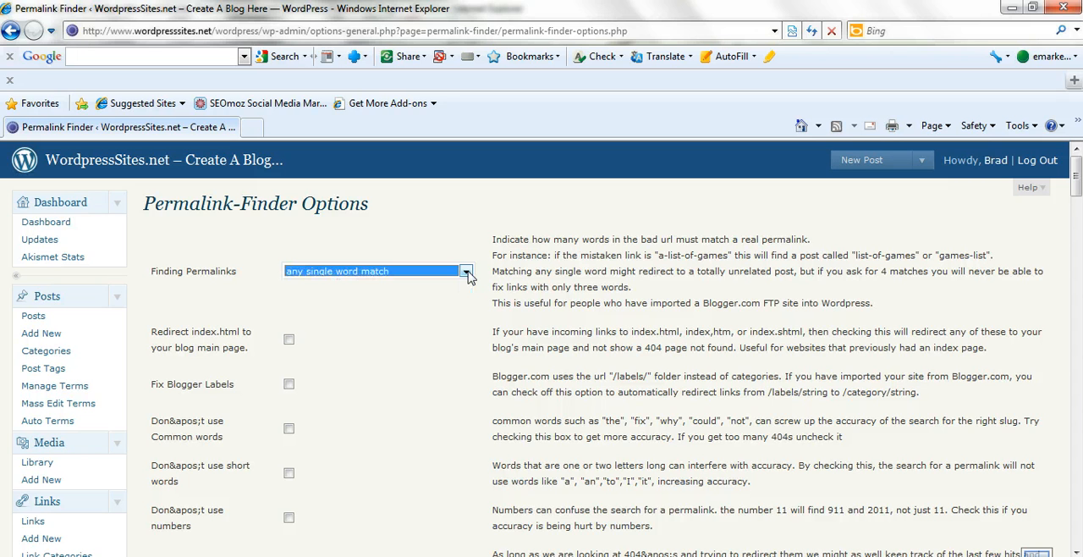
pyautogui.click(467, 271)
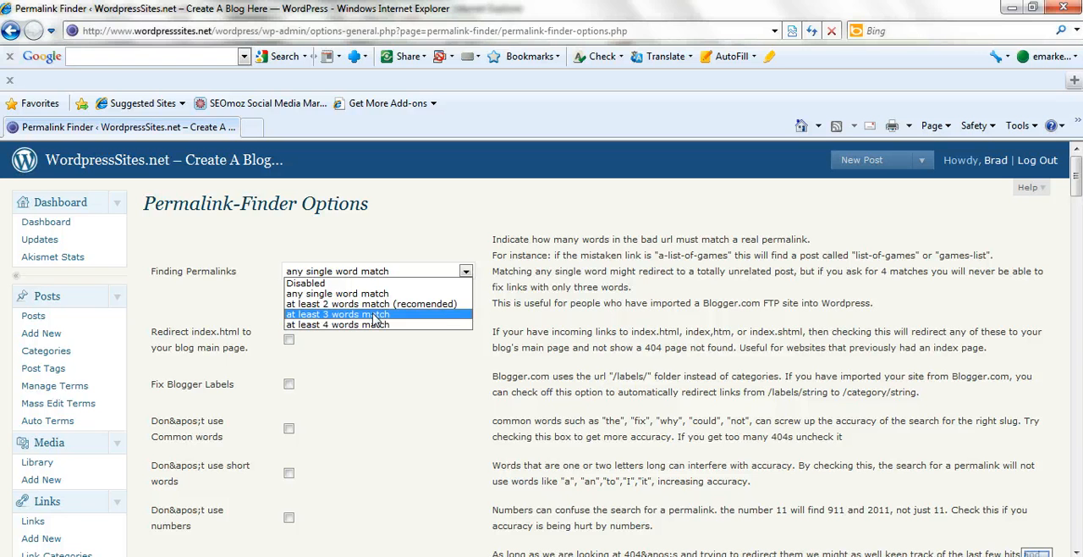
pyautogui.moveTo(372, 303)
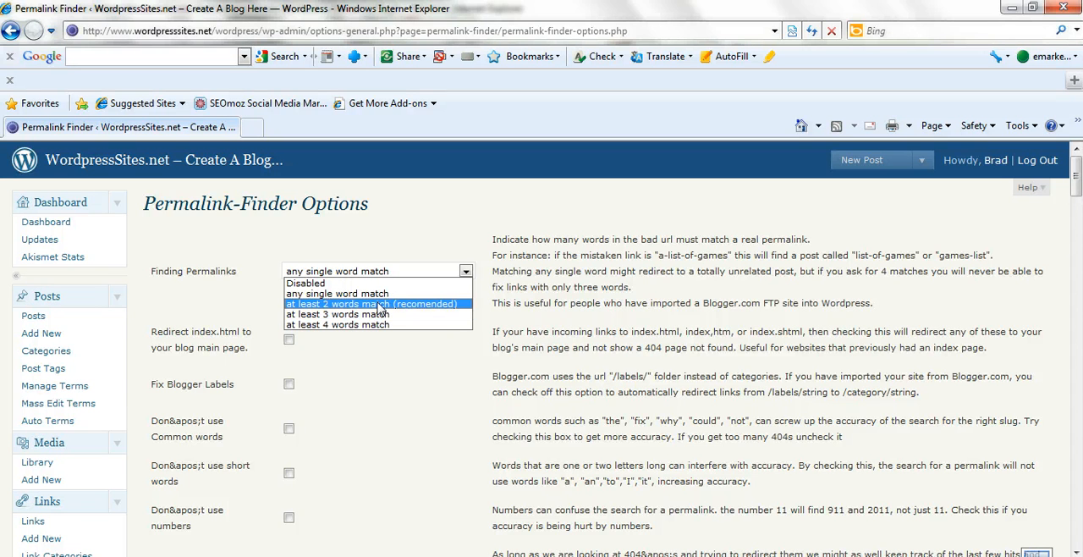
pyautogui.moveTo(337, 295)
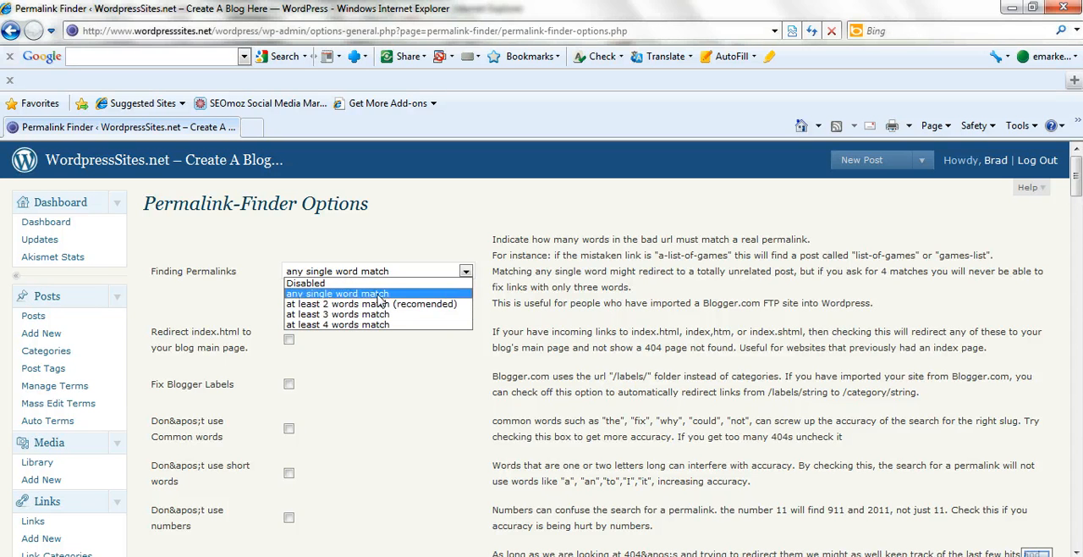
pyautogui.click(337, 293)
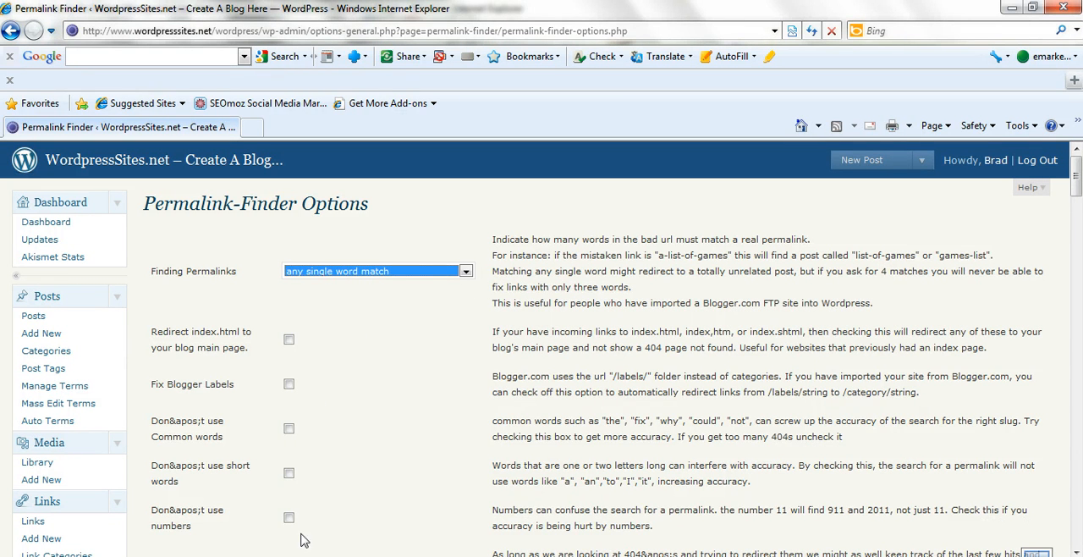
pyautogui.moveTo(487, 481)
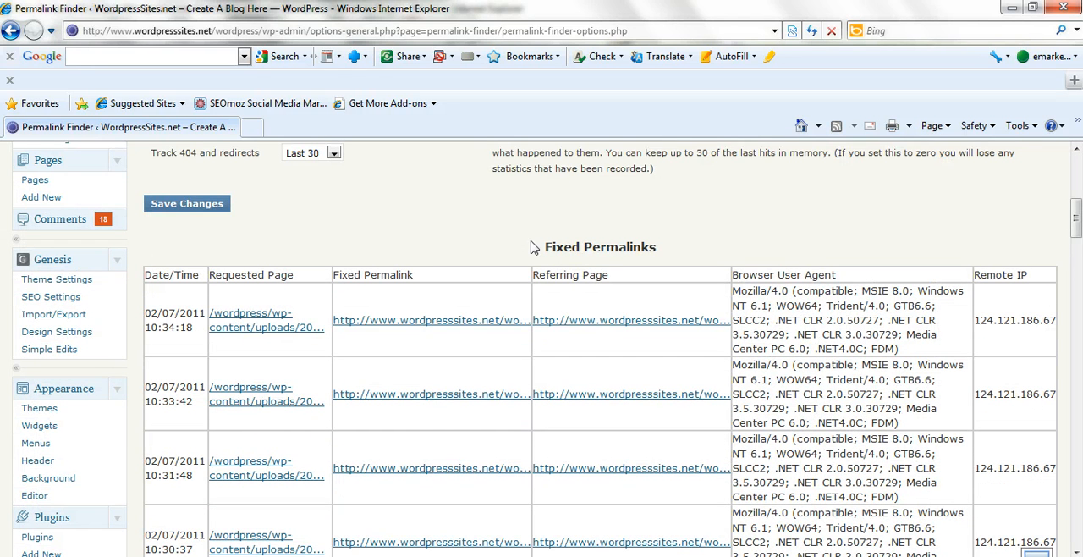
pyautogui.moveTo(1075, 240)
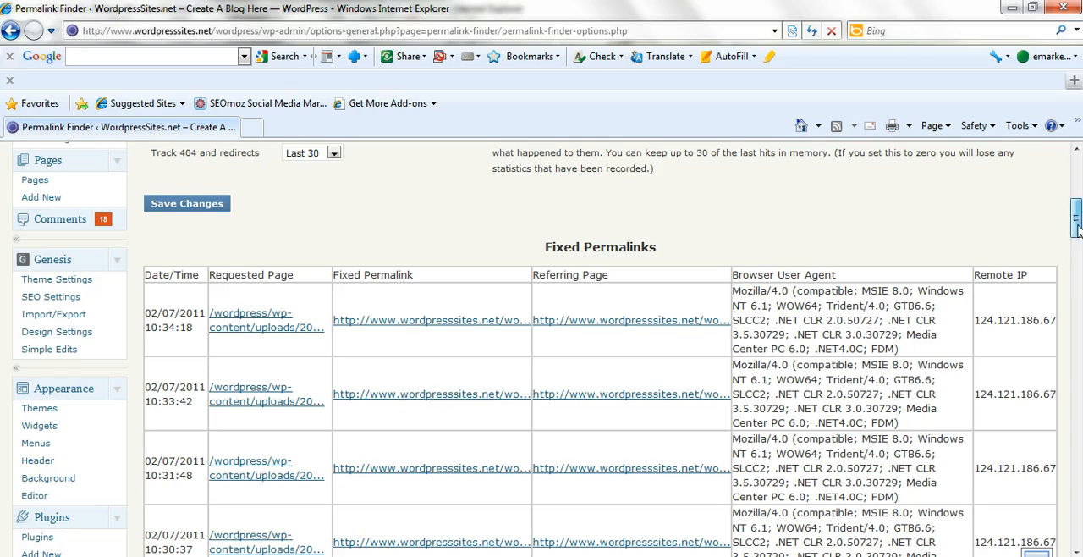
# Step: Scroll past Save Changes to the Fixed Permalinks table of redirected requests
pyautogui.scroll(-3)
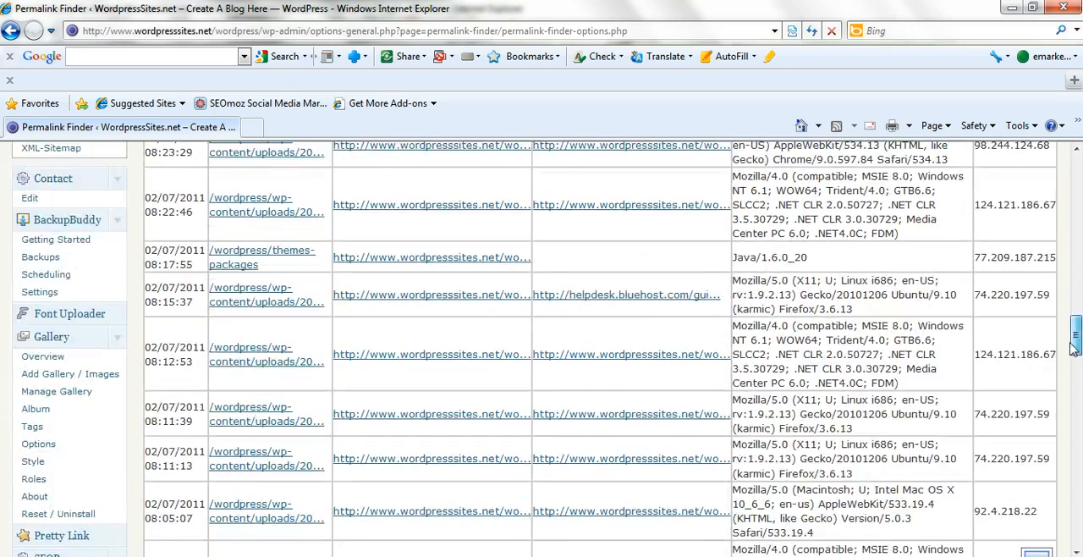
pyautogui.scroll(-3)
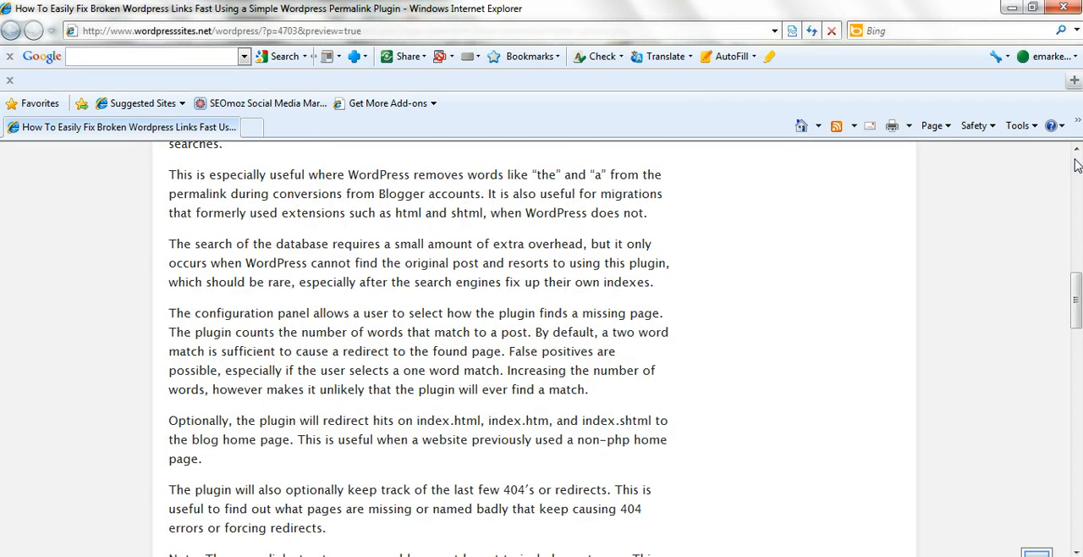
# Step: Scroll the post preview back to its title and opening broken-links paragraphs
pyautogui.scroll(3)
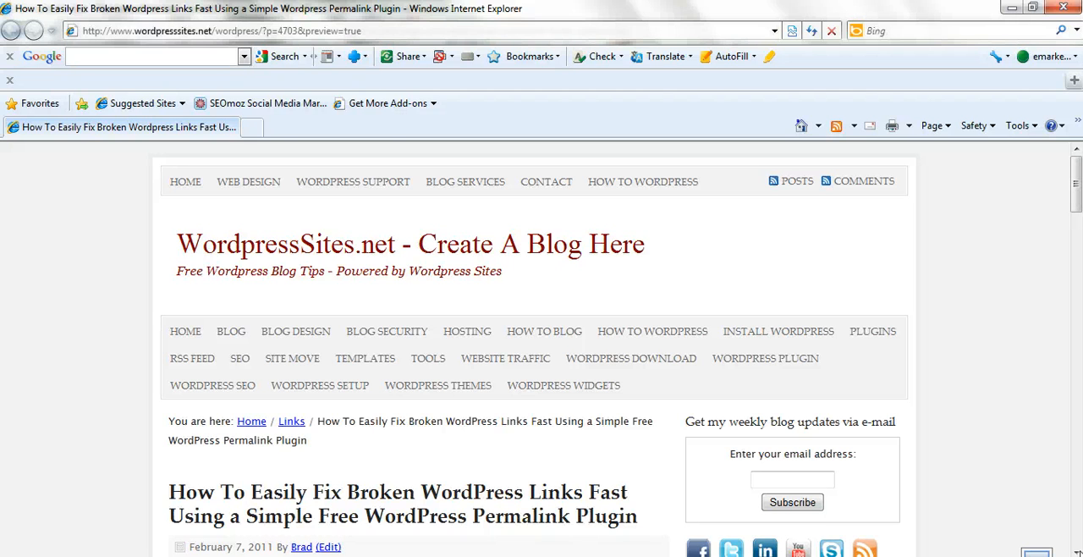
pyautogui.scroll(-3)
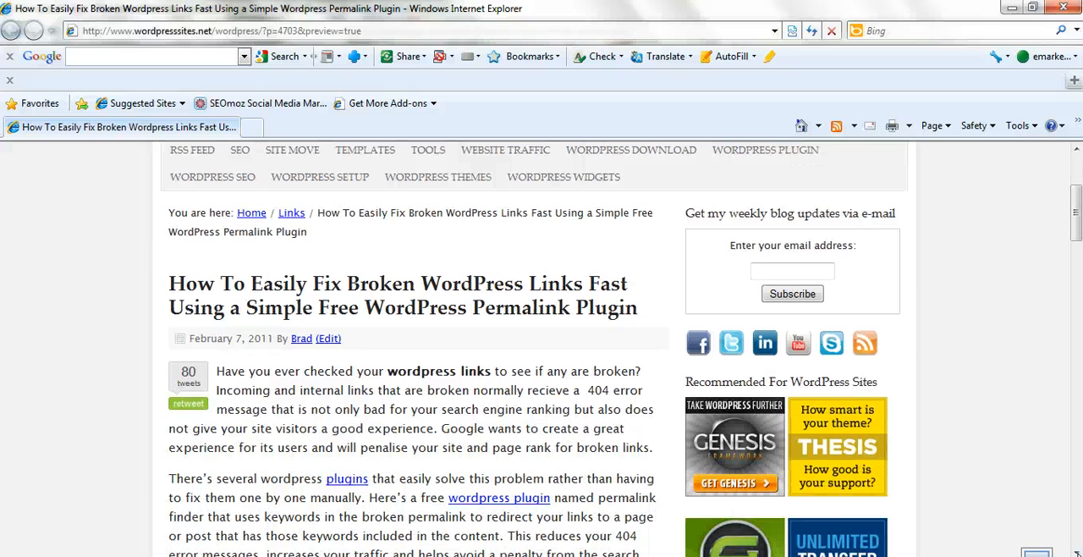
pyautogui.moveTo(973, 368)
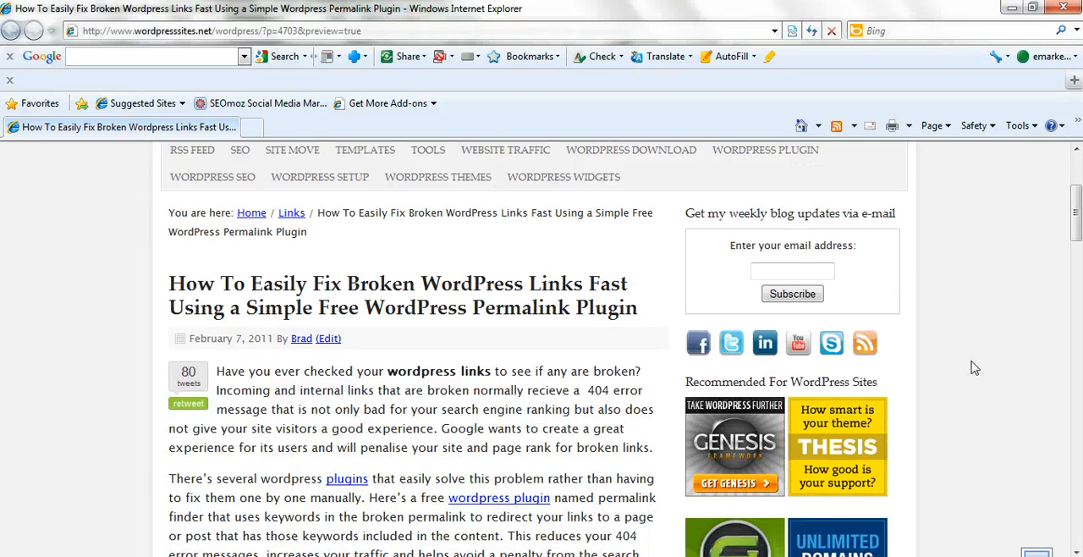
pyautogui.moveTo(985, 356)
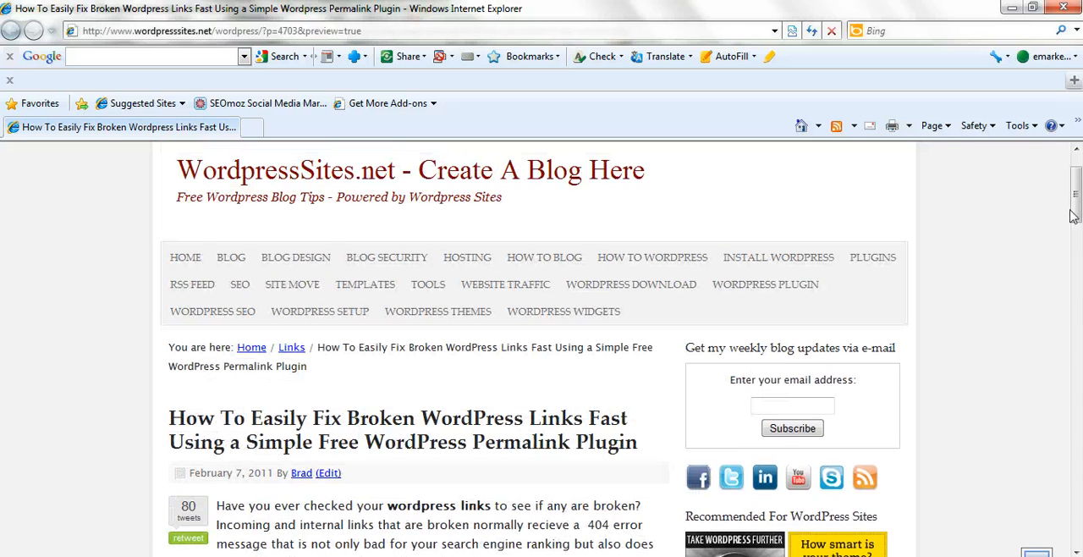
pyautogui.moveTo(978, 262)
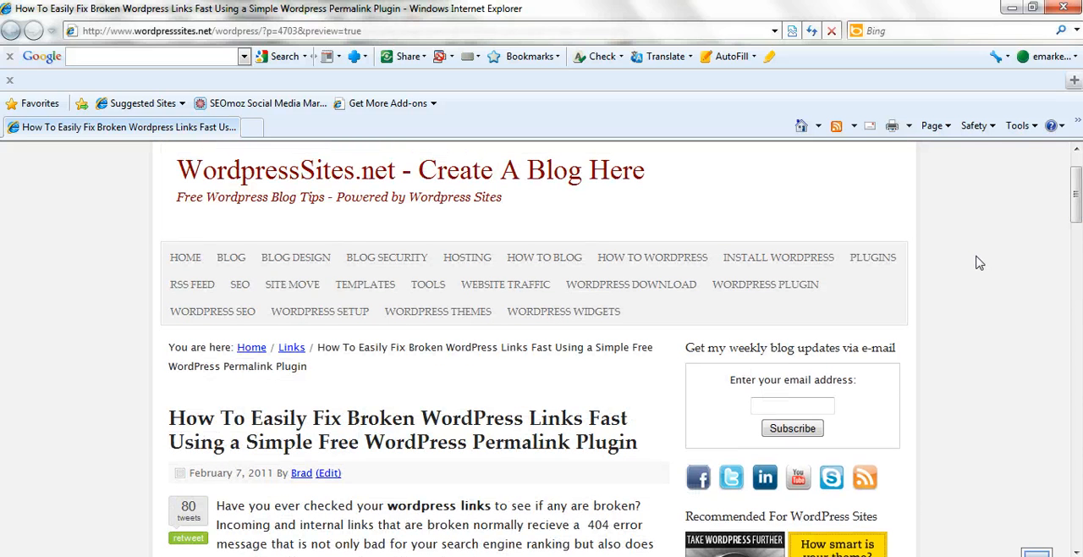